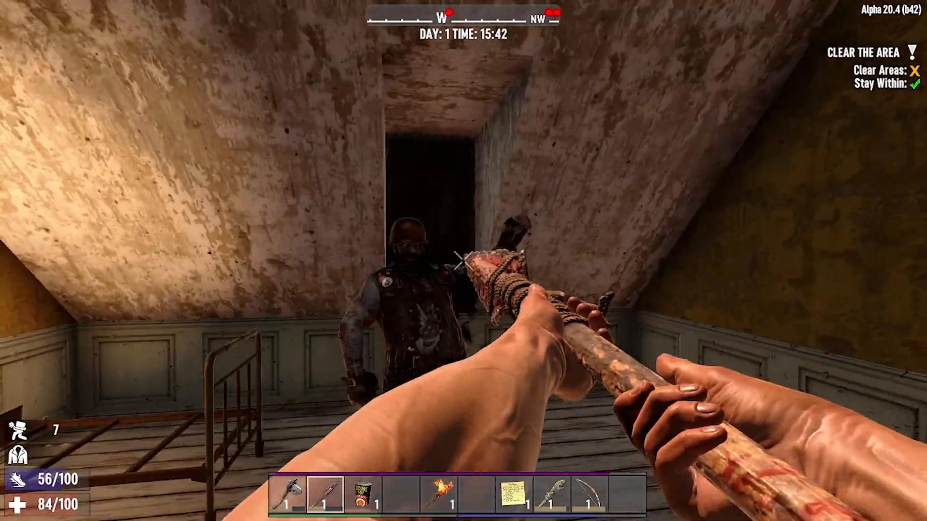
# - Spear the zombies in the attic and the cabin
pyautogui.click(463, 261)
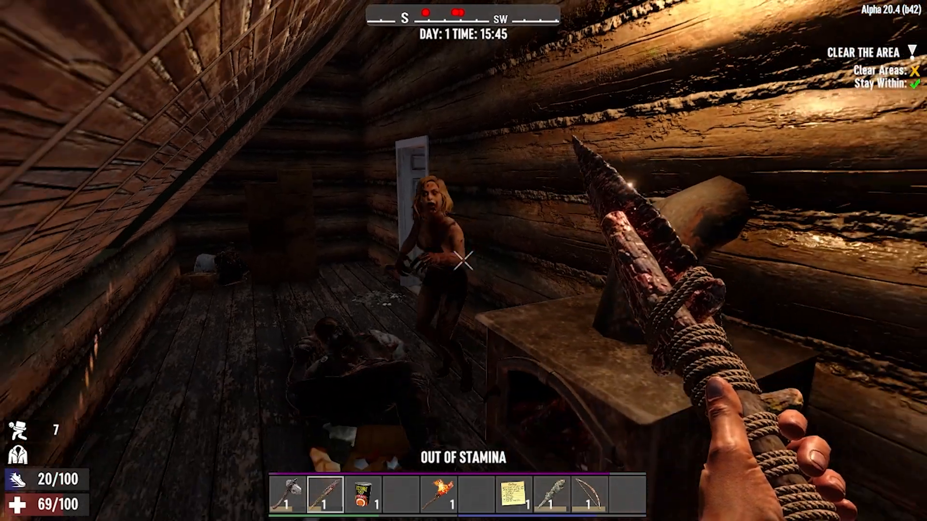
pyautogui.click(464, 261)
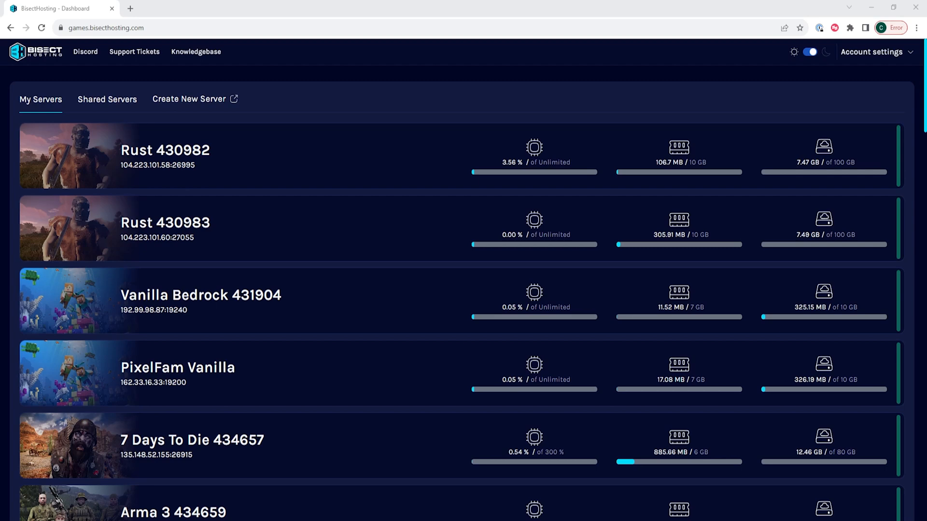
# - Stop the 7 Days To Die 434657 server and browse its files
pyautogui.click(191, 440)
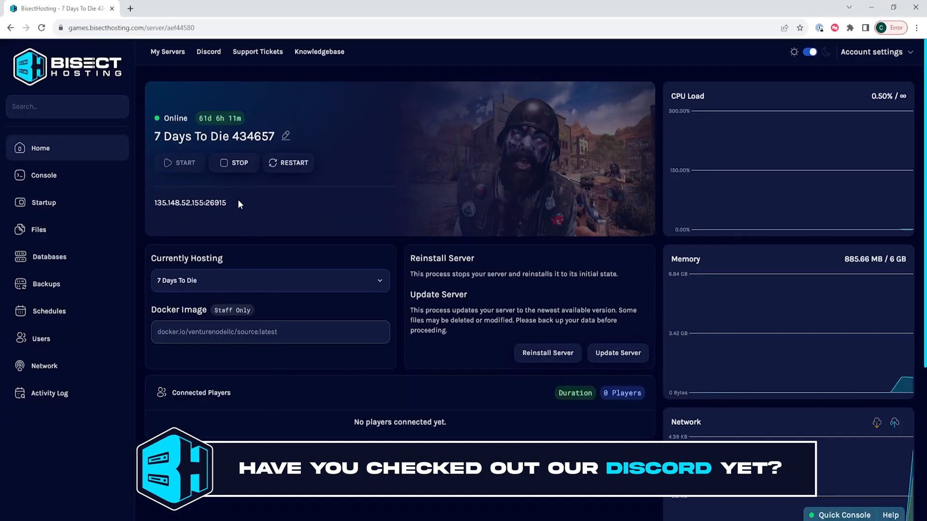
pyautogui.click(239, 162)
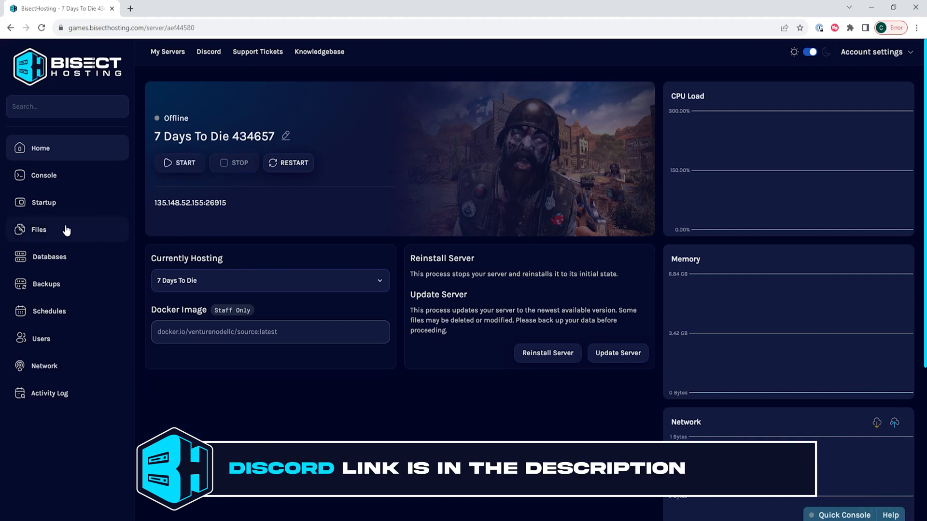
pyautogui.click(39, 230)
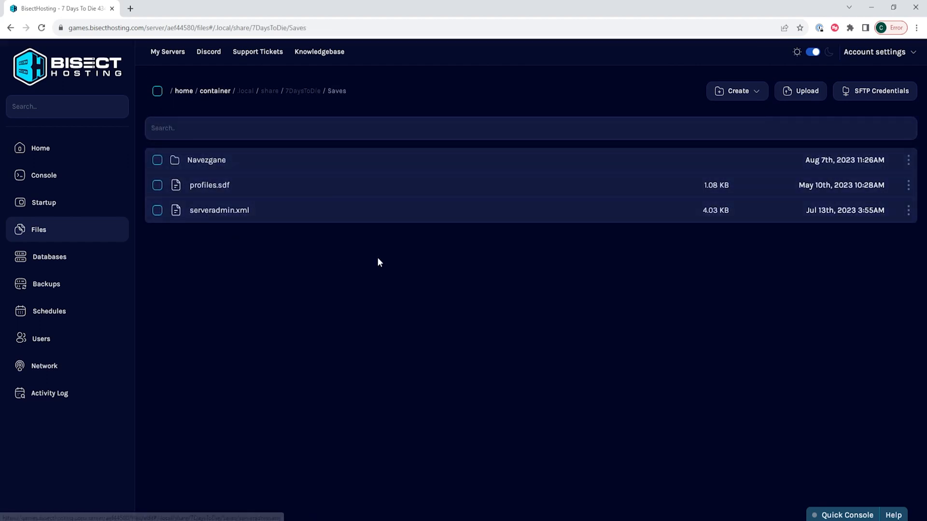
pyautogui.moveTo(212, 220)
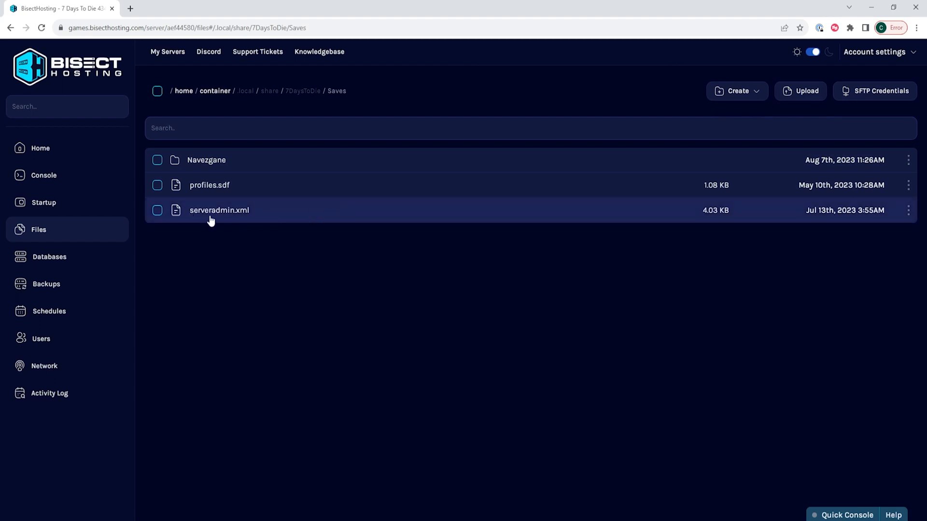
# - Open serveradmin.xml and scroll down to the admins section
pyautogui.click(219, 210)
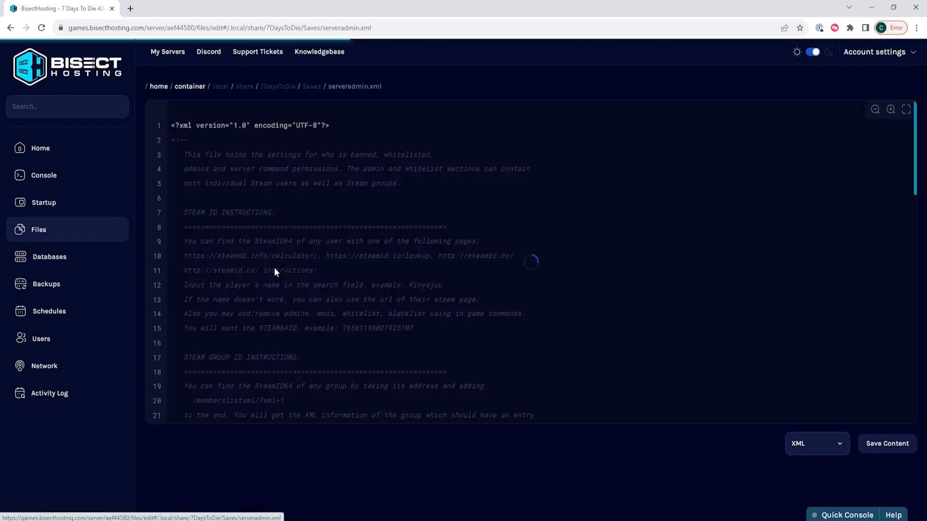
pyautogui.scroll(-3)
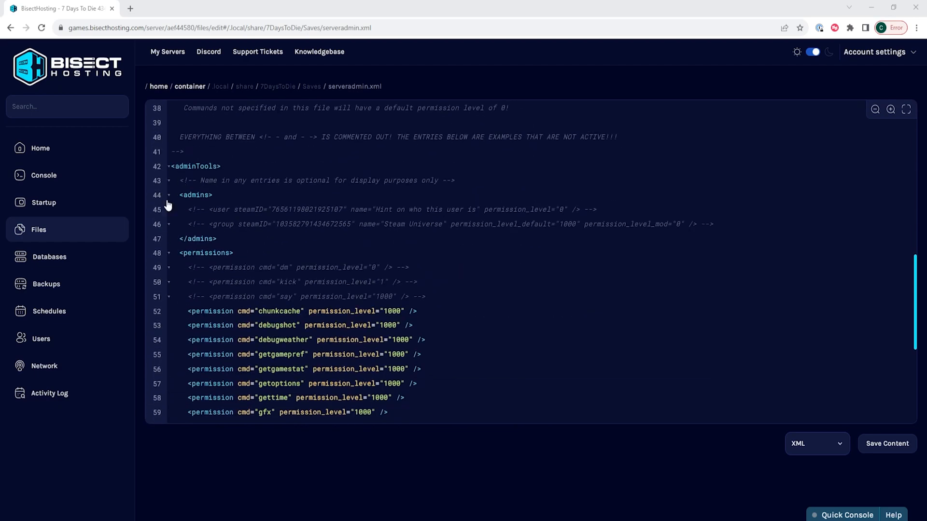
pyautogui.moveTo(211, 214)
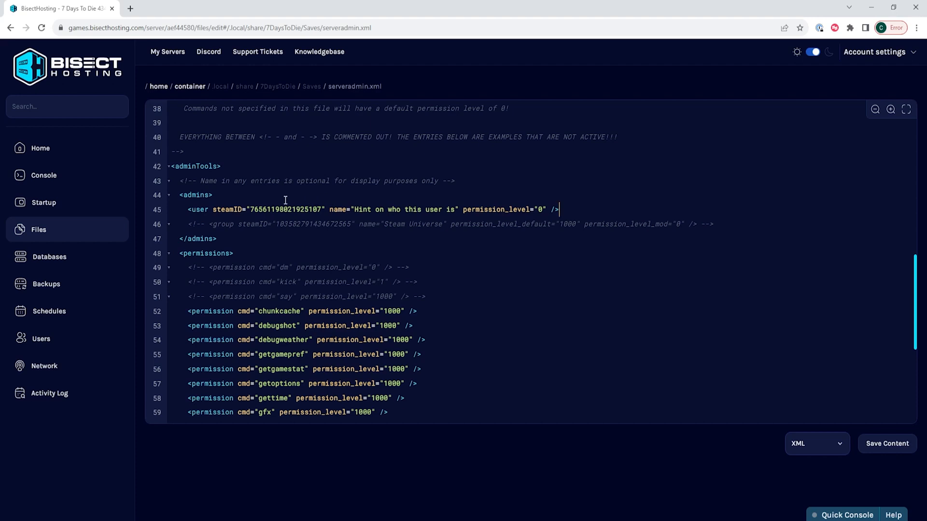
pyautogui.doubleClick(289, 209)
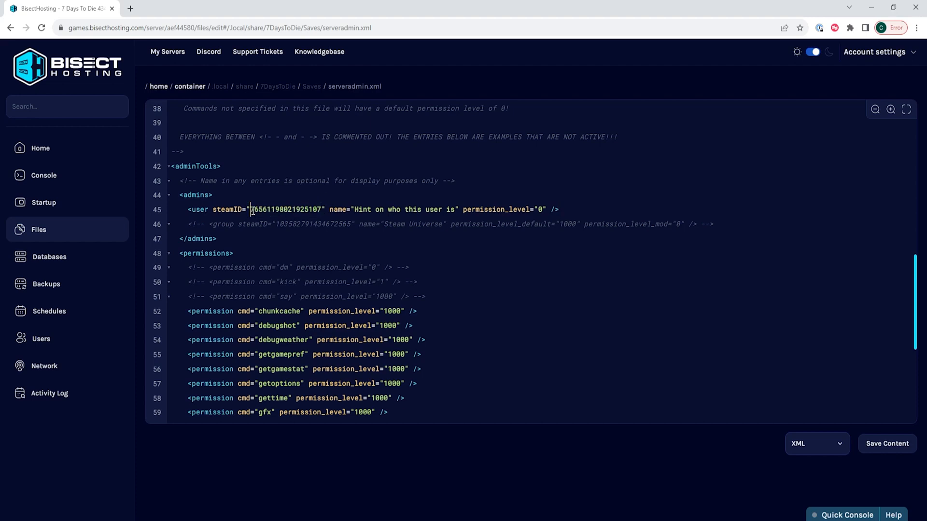
pyautogui.doubleClick(284, 210)
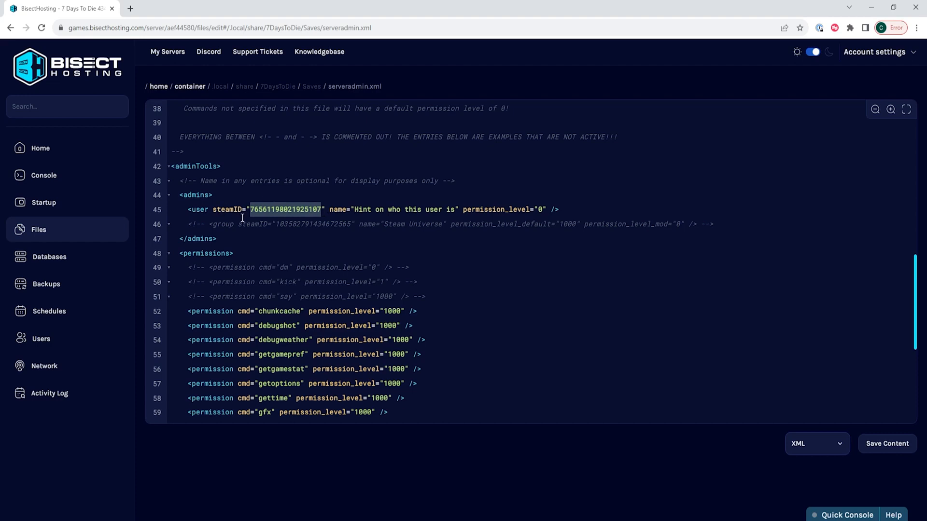
pyautogui.write('76561197960266569')
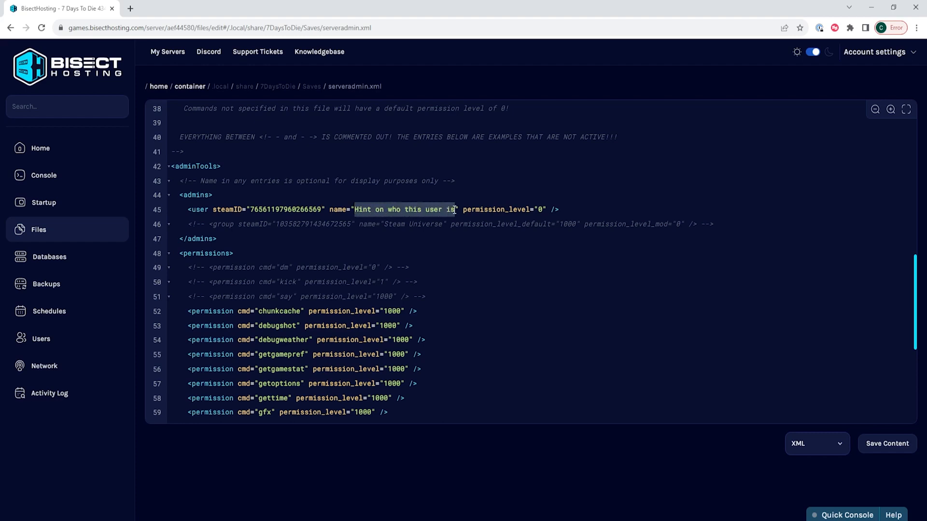
pyautogui.write('Steve')
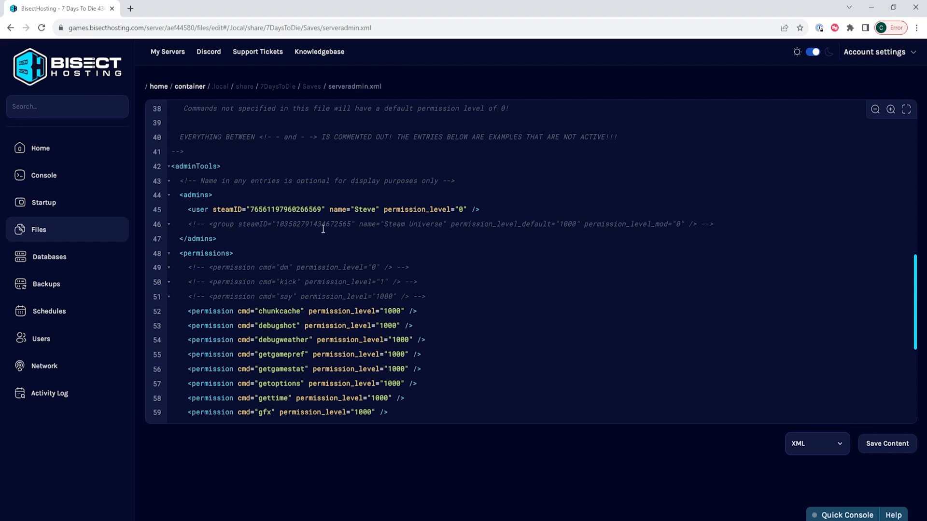
pyautogui.moveTo(378, 245)
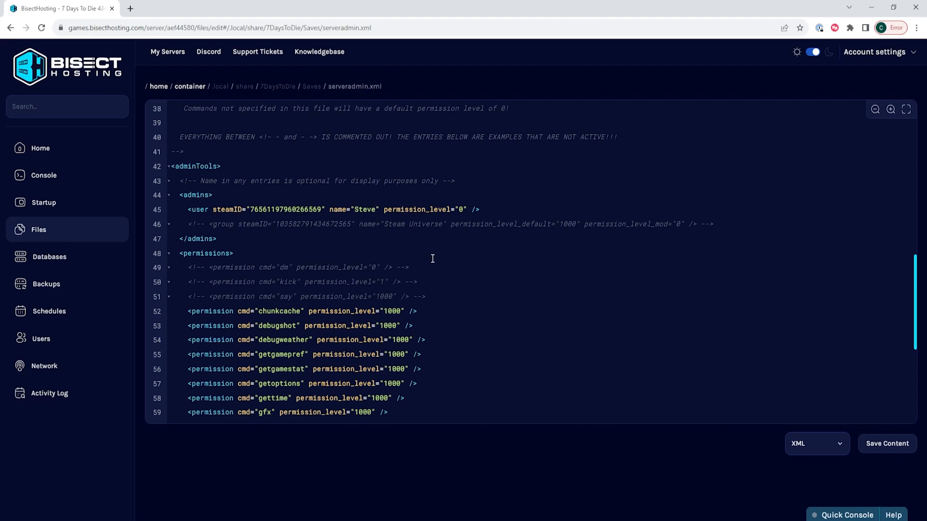
pyautogui.moveTo(251, 209); pyautogui.dragTo(480, 209)
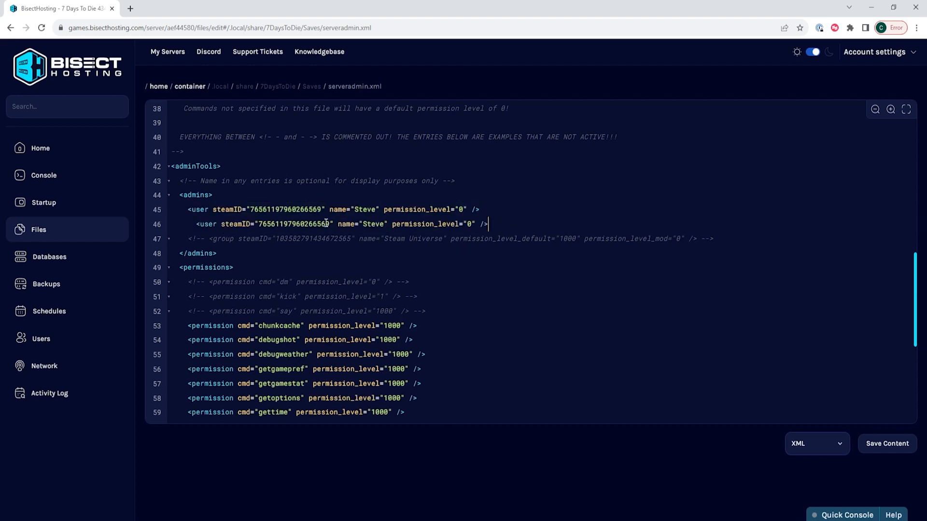
pyautogui.doubleClick(292, 223)
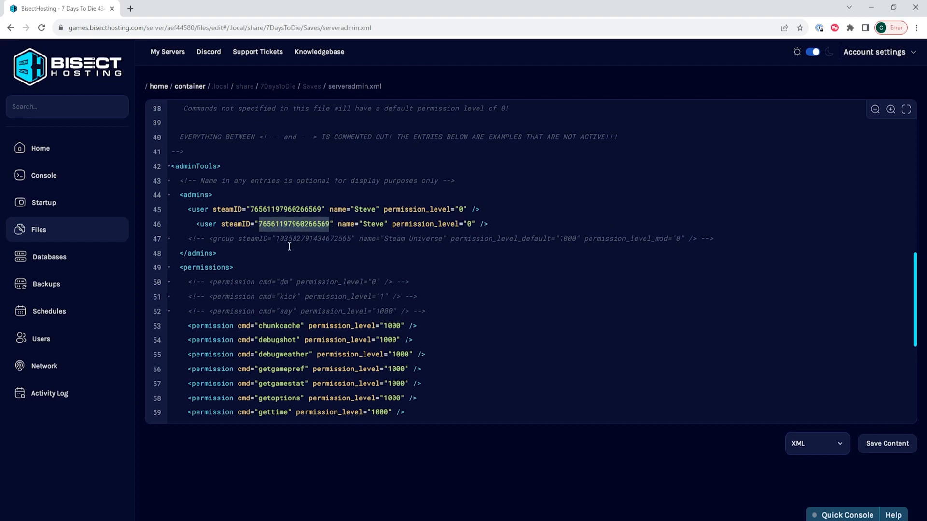
pyautogui.click(320, 224)
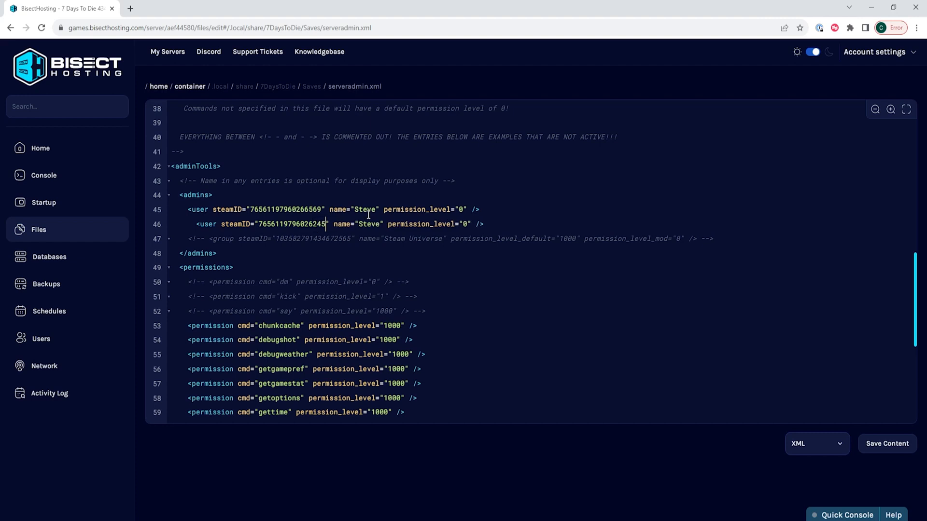
pyautogui.doubleClick(368, 223)
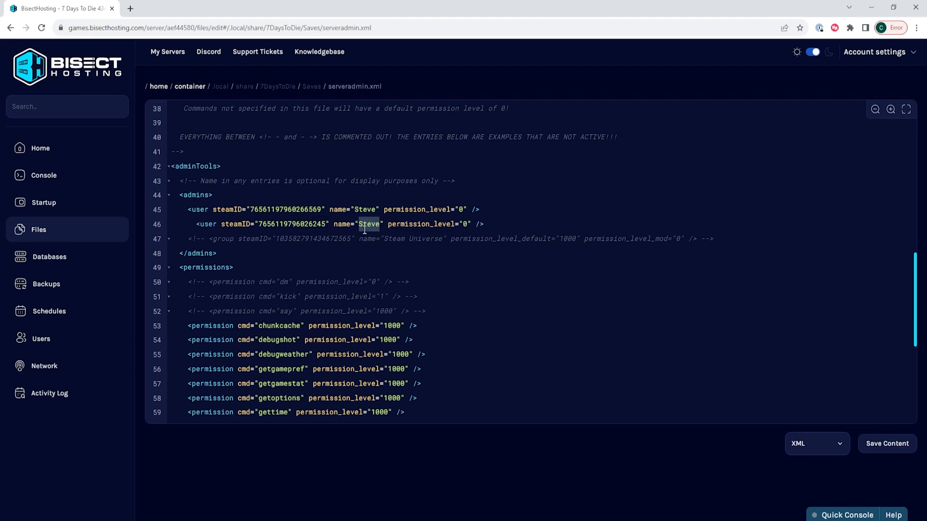
pyautogui.write('Game')
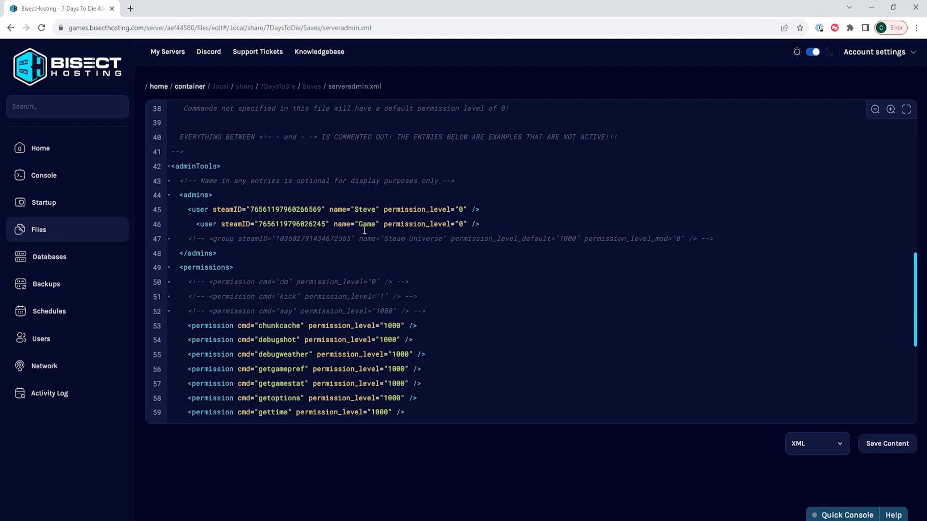
# - Save serveradmin.xml and start the server again from its overview
pyautogui.click(887, 443)
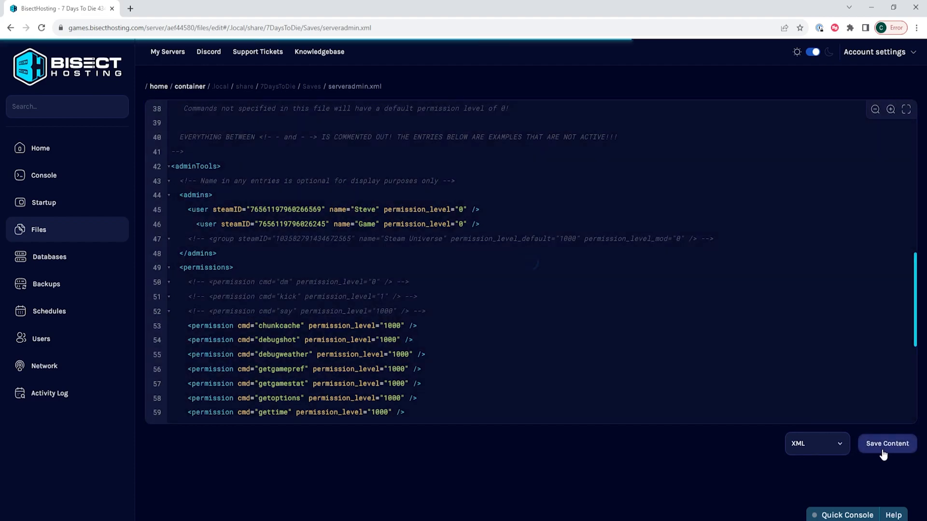
pyautogui.click(41, 147)
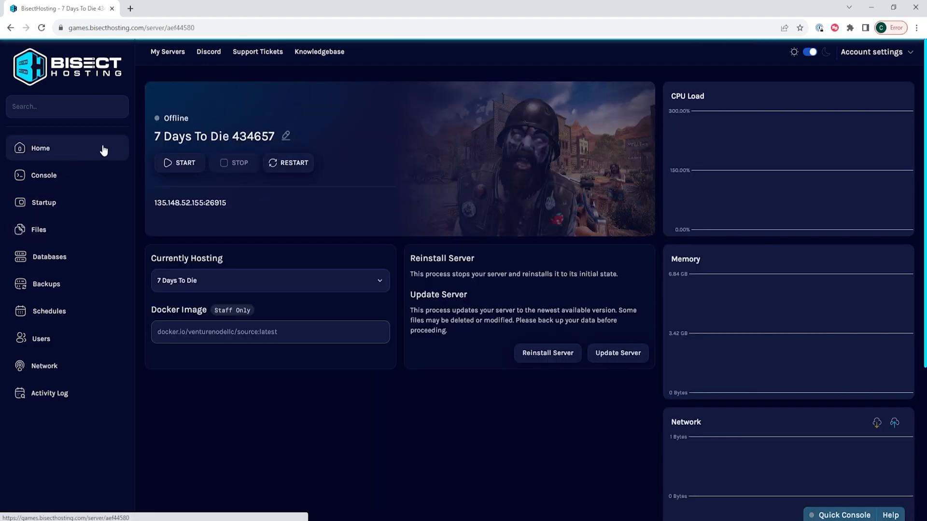
pyautogui.click(179, 163)
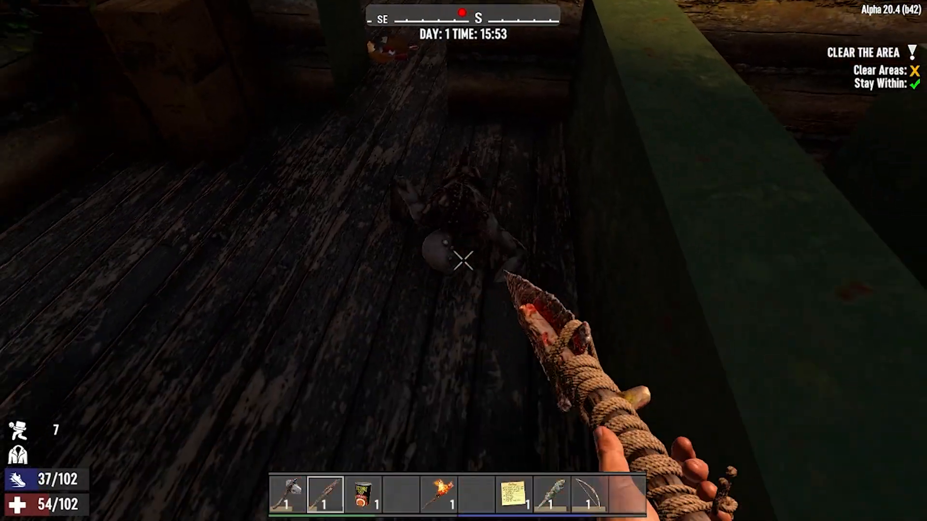
# - Strike the downed zombie on the wooden deck with the spear
pyautogui.click(464, 264)
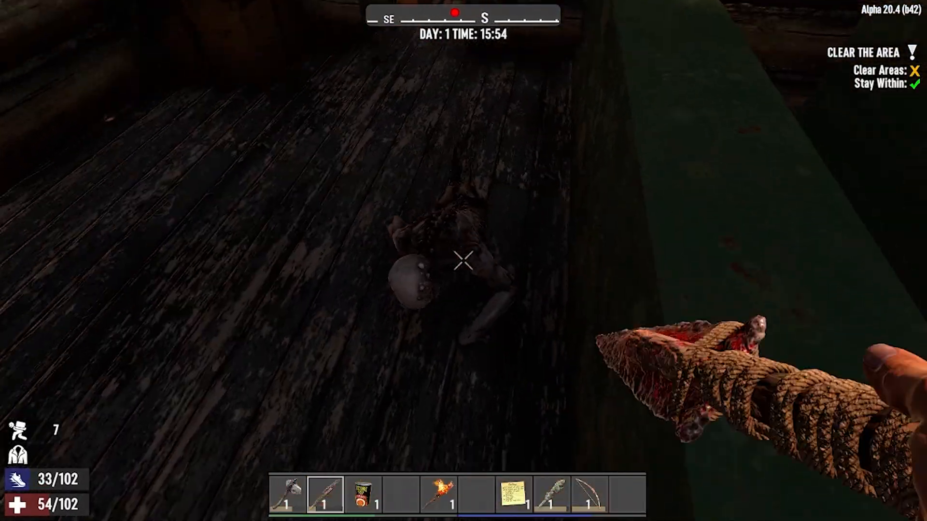